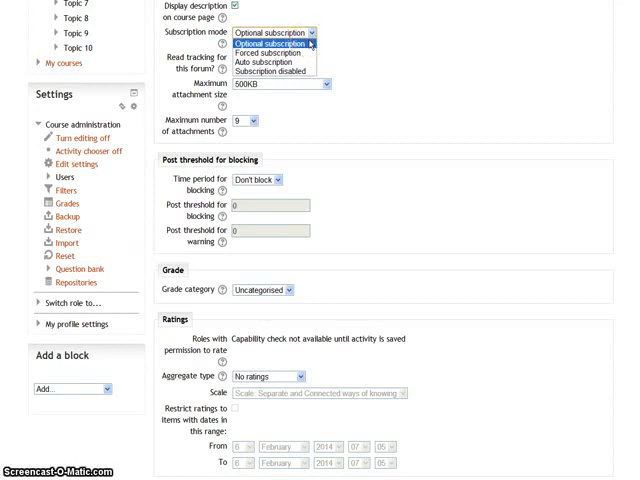
{"action": "mouse_move", "coordinate": [265, 54]}
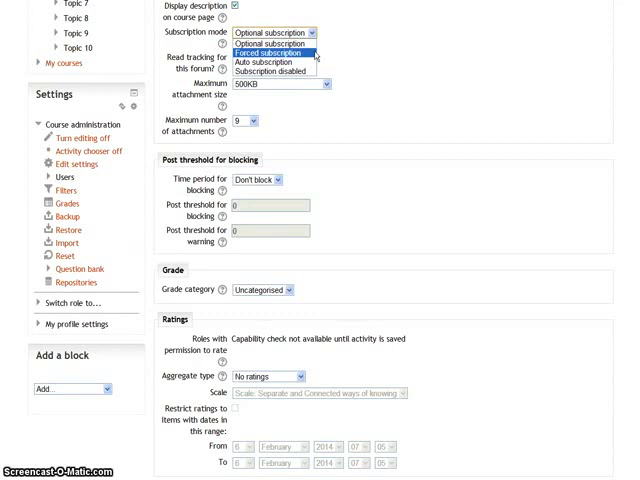
{"action": "mouse_move", "coordinate": [263, 62]}
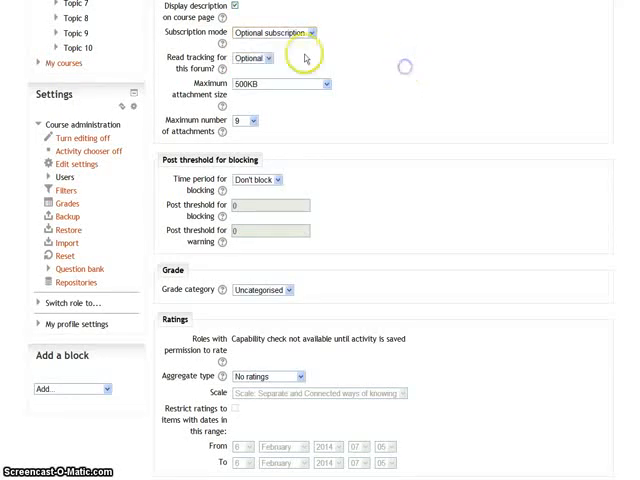
Turn forum read tracking On, limit attachments to 8MB each, and allow at most 2
{"action": "left_click", "coordinate": [255, 57]}
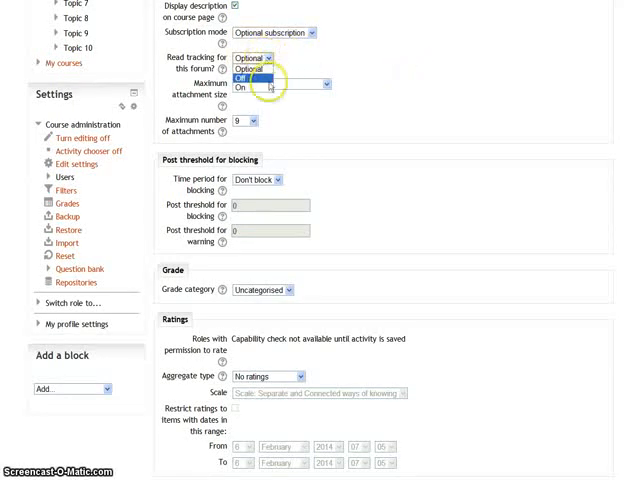
{"action": "left_click", "coordinate": [245, 85]}
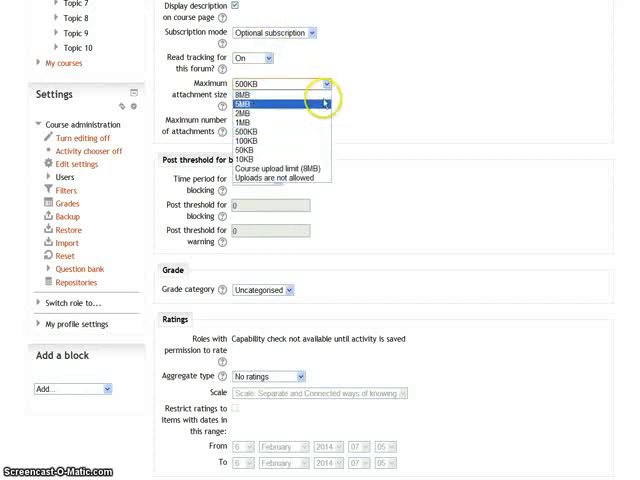
{"action": "left_click", "coordinate": [260, 101]}
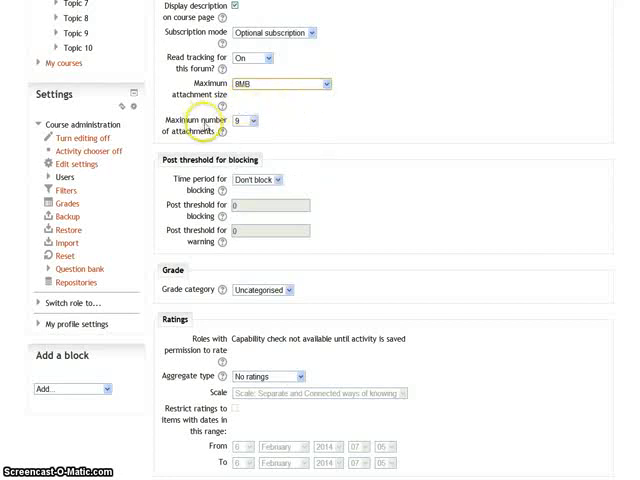
{"action": "left_click", "coordinate": [241, 120]}
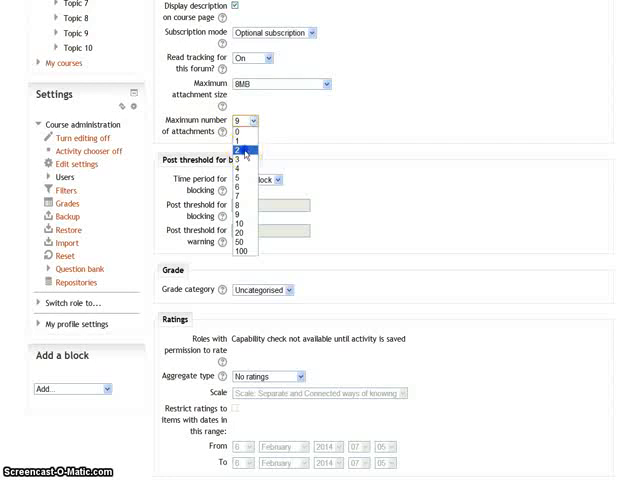
{"action": "left_click", "coordinate": [241, 146]}
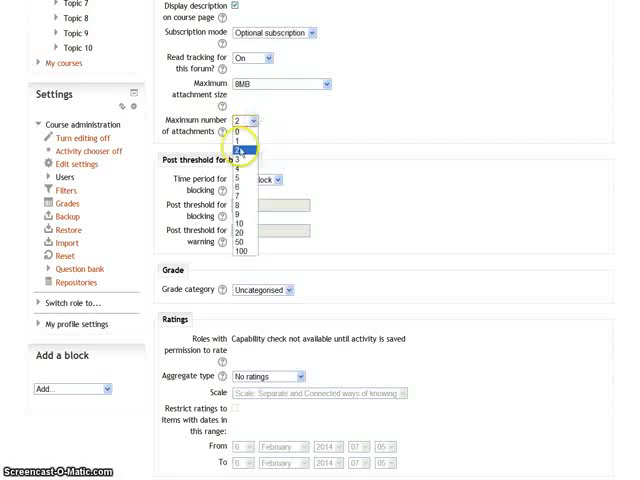